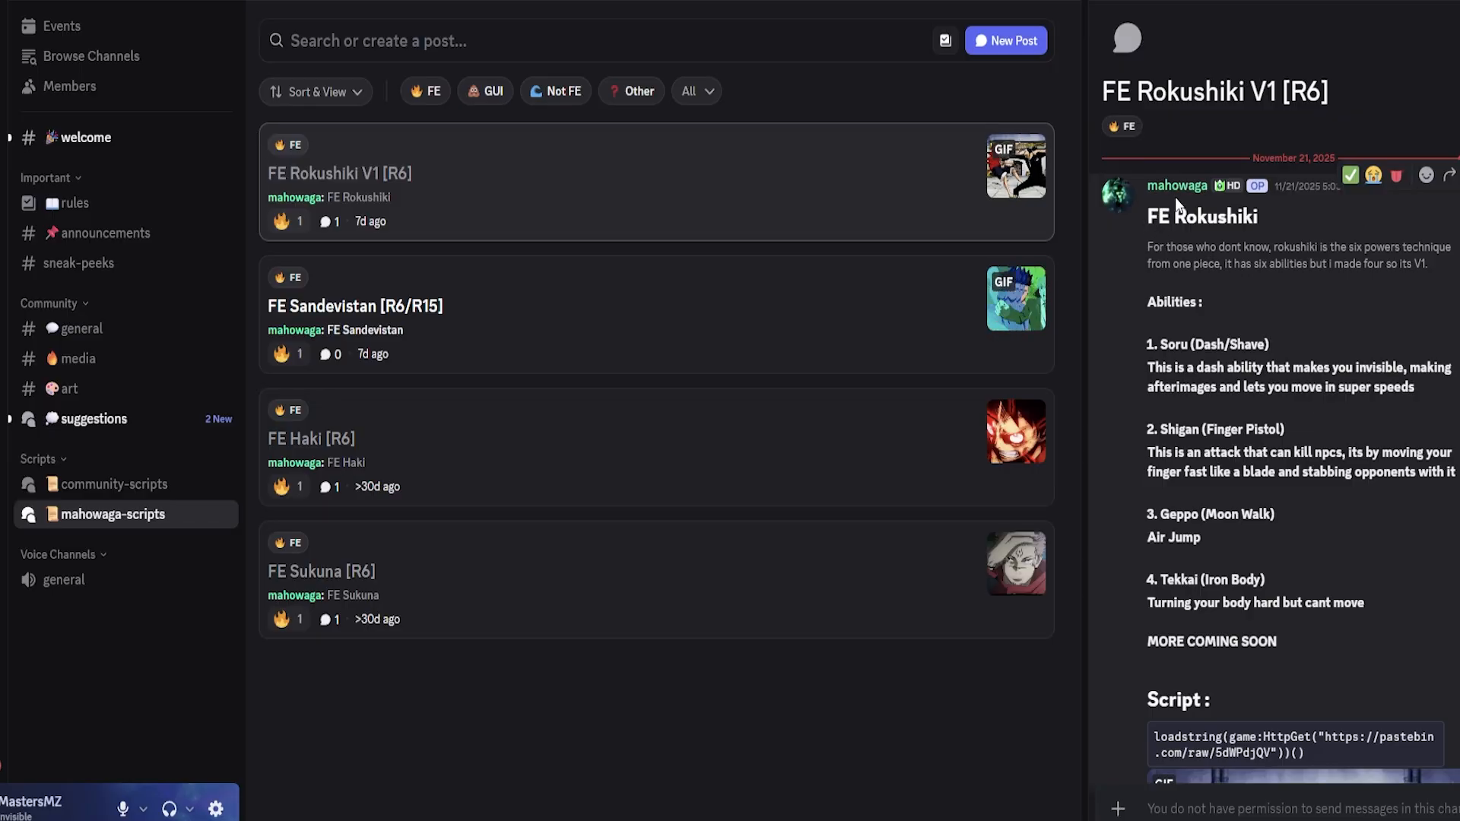
Step: Read through the FE Rokushiki script post in Discord, then bring up the Roblox in-game menu on the People list
double_click(1211, 216)
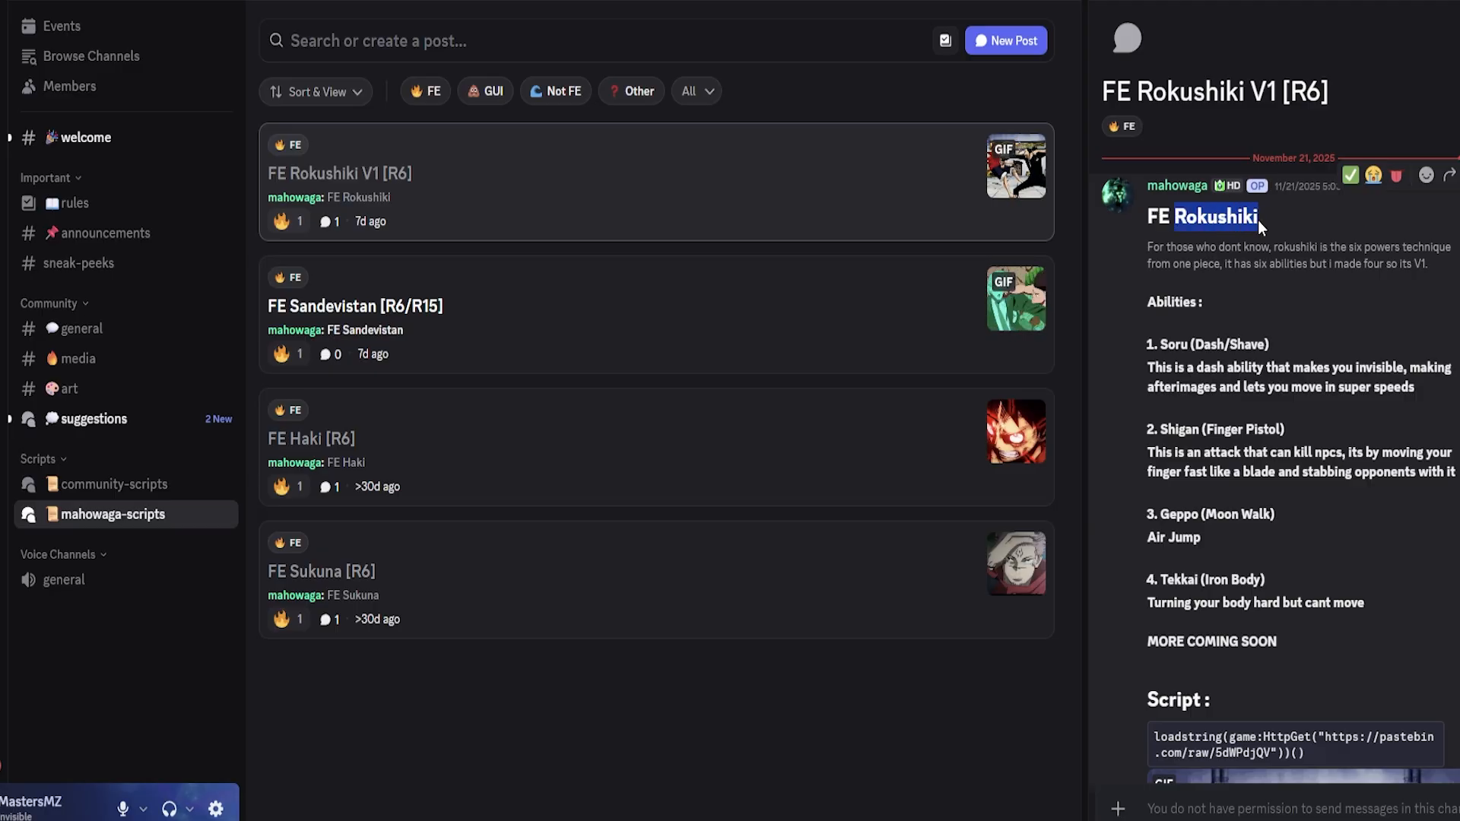
scroll("down", 3)
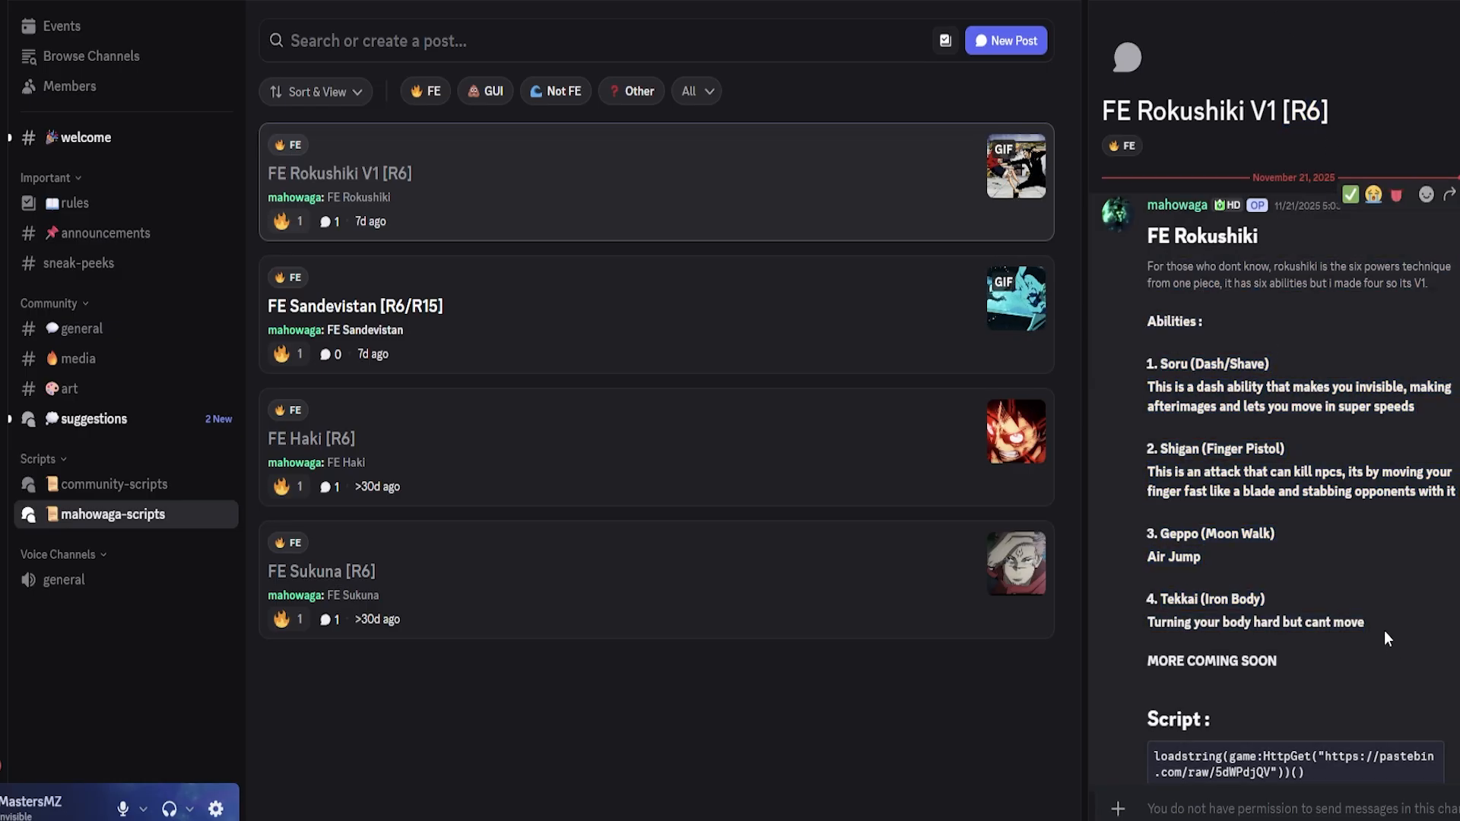
scroll("down", 3)
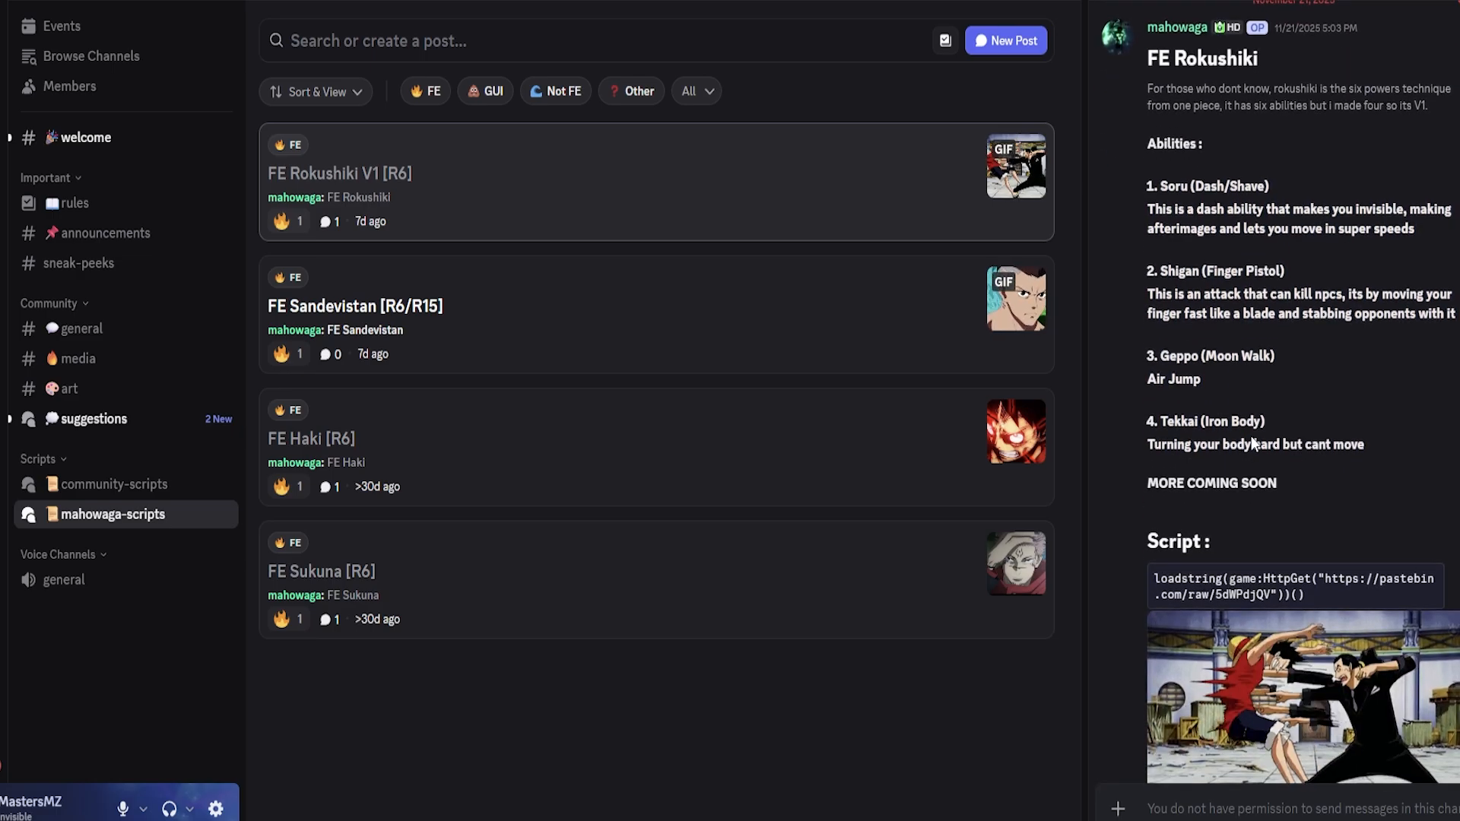
scroll("down", 3)
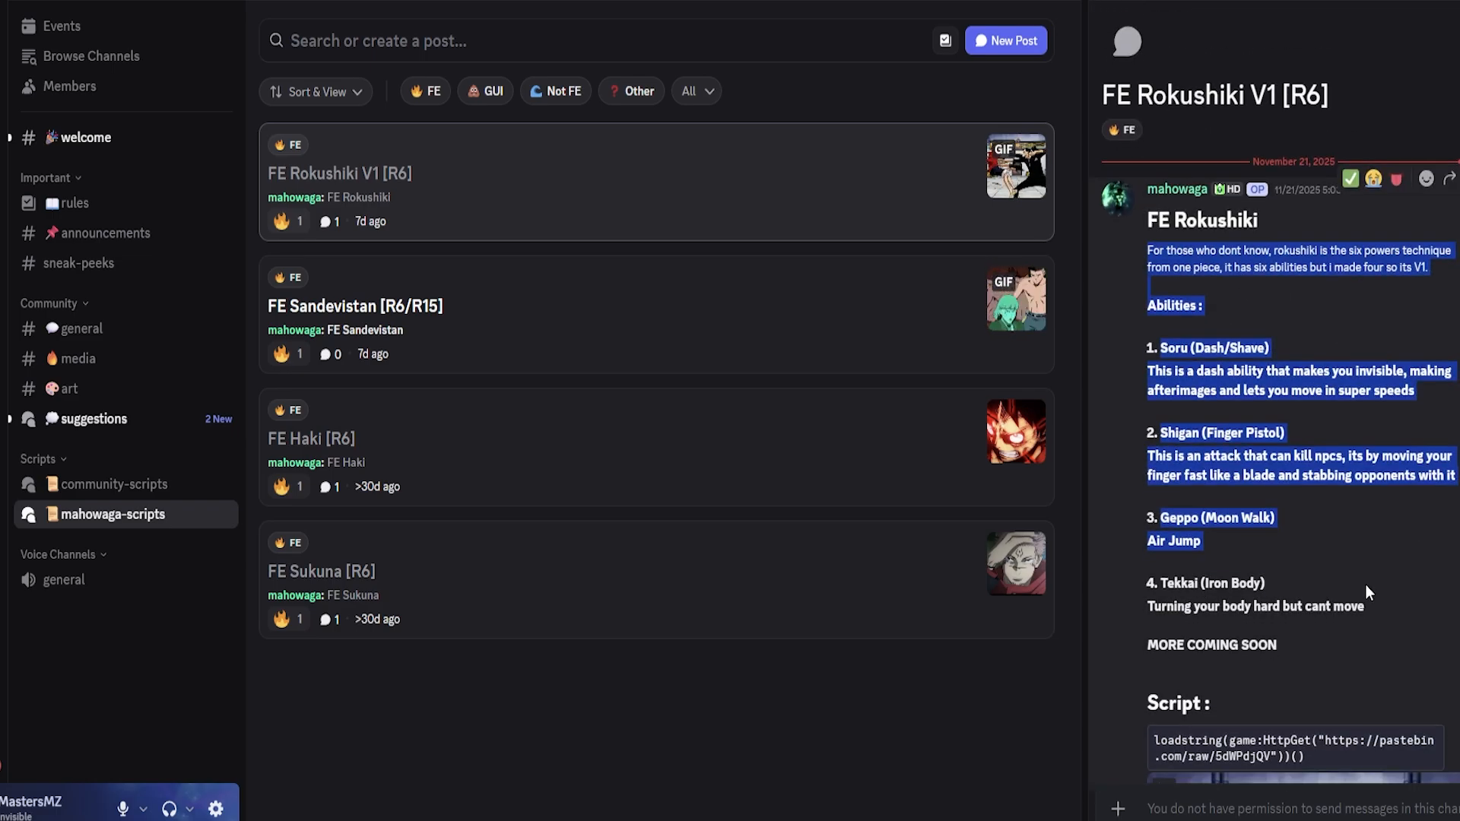
scroll("down", 3)
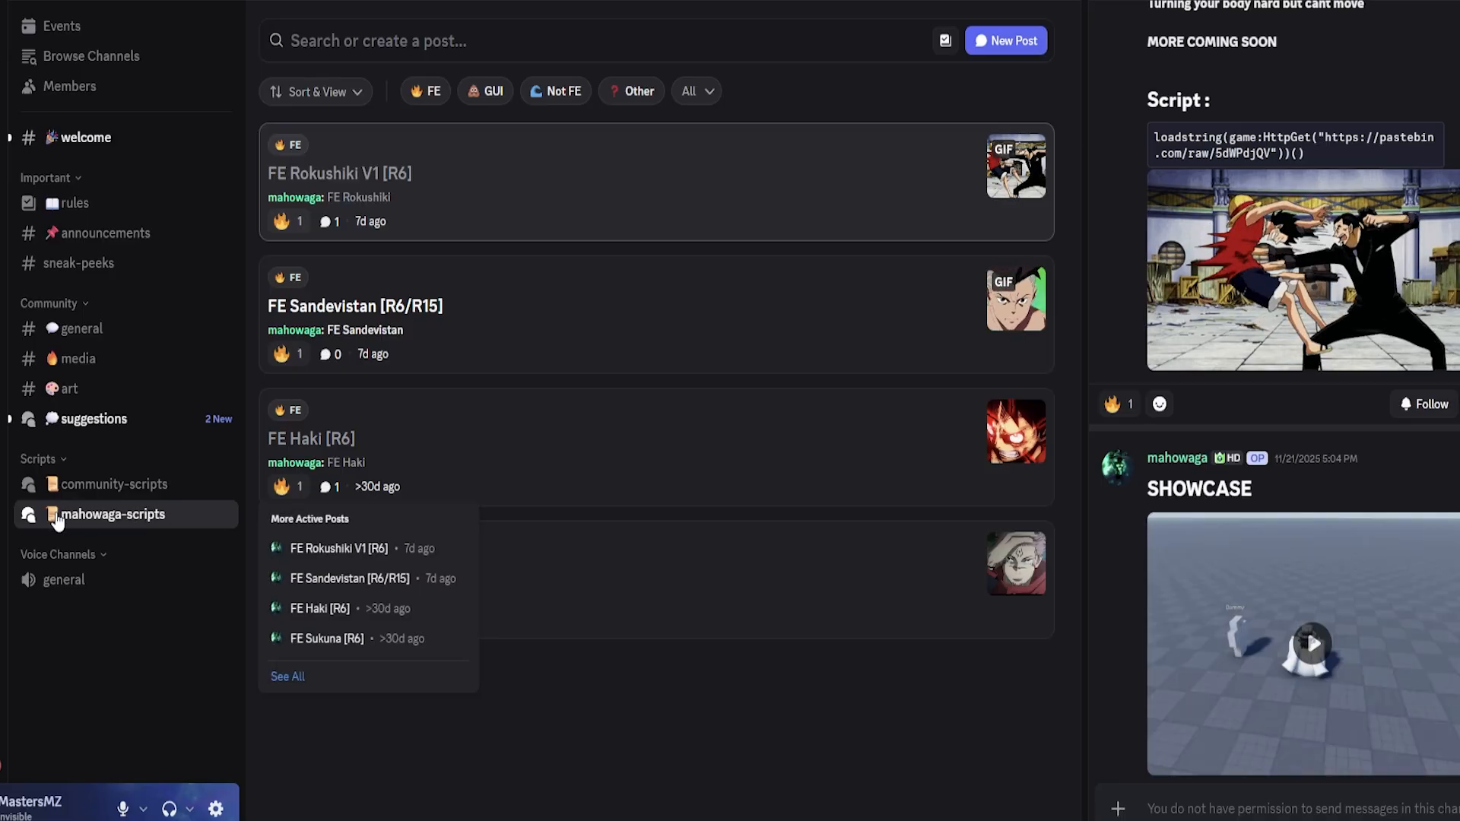
mouse_move(412, 435)
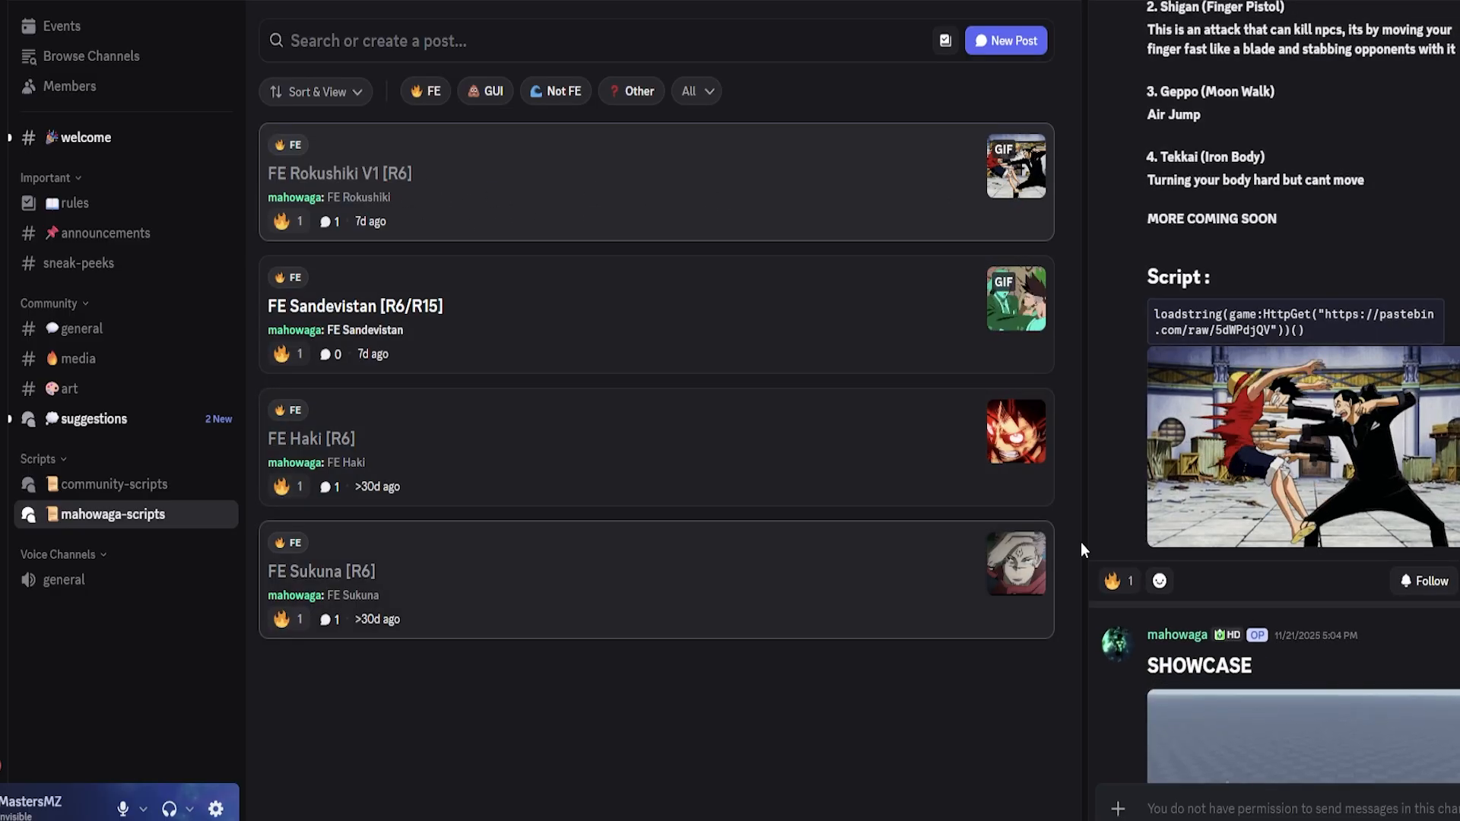
mouse_move(1123, 521)
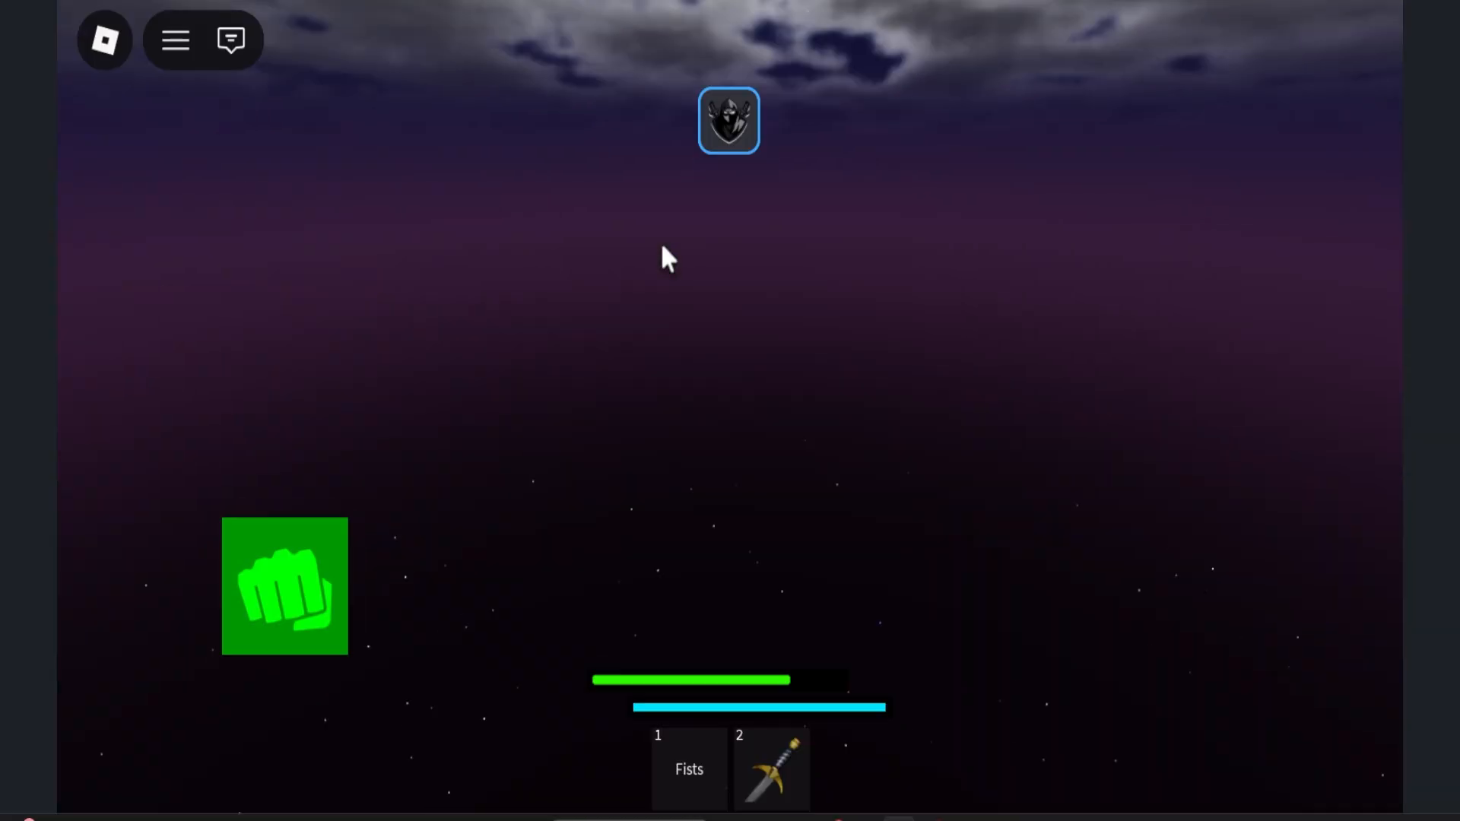
left_click(173, 39)
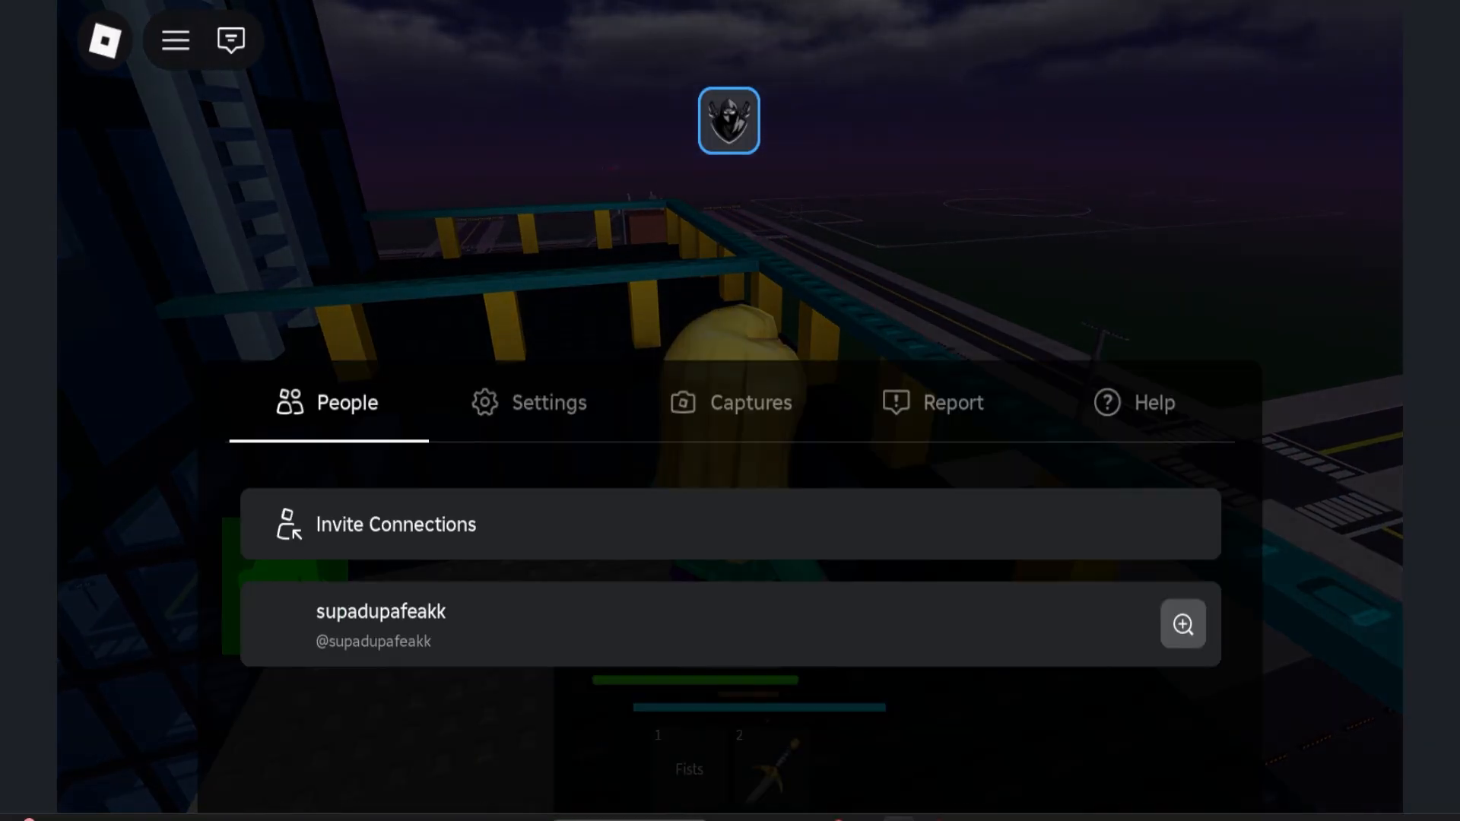